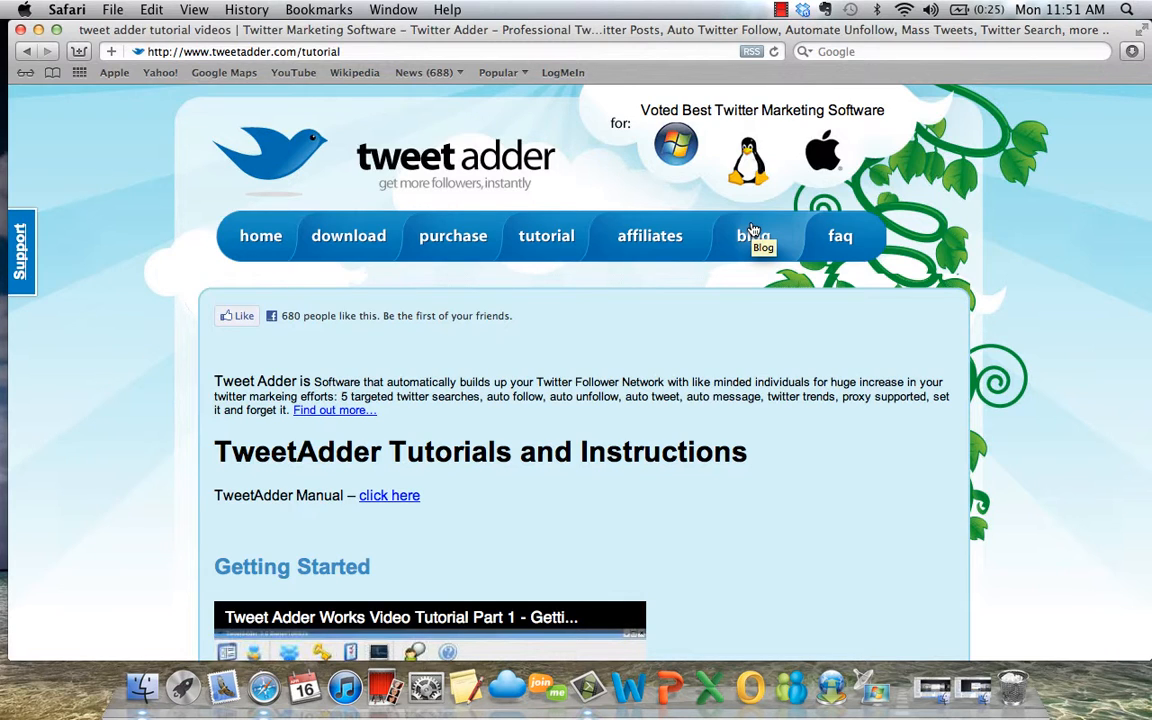
{"action": "mouse_move", "coordinate": [614, 200]}
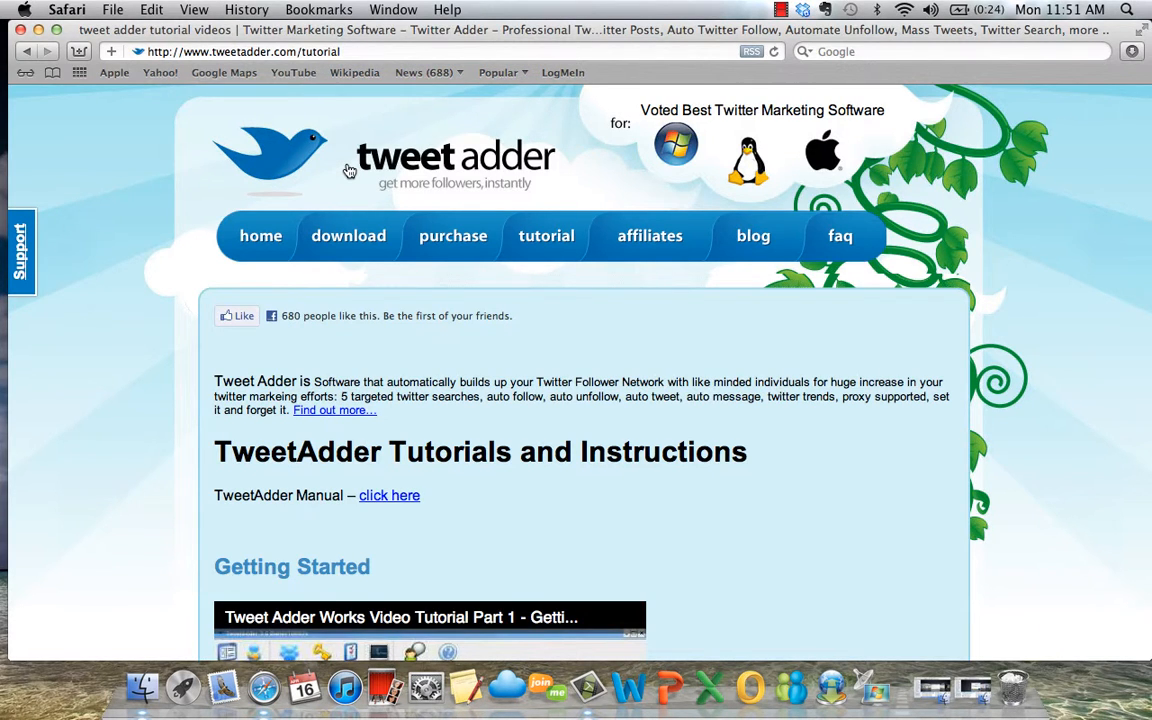
{"action": "scroll", "scroll_direction": "down", "scroll_amount": 3}
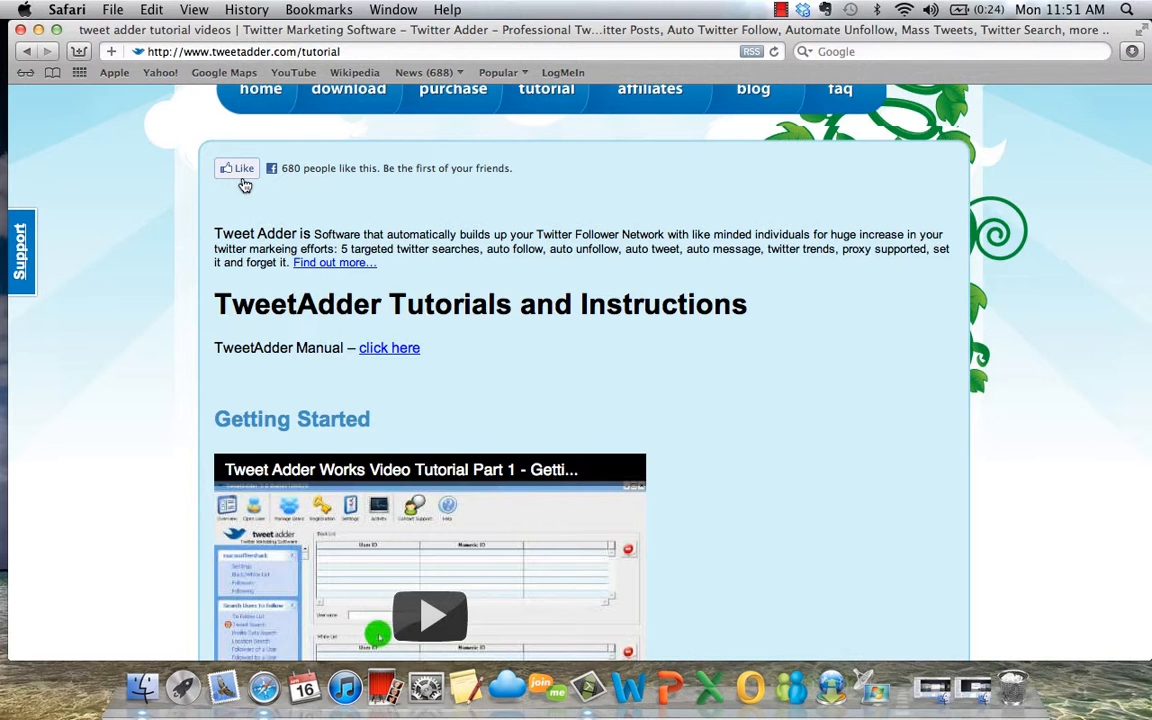
{"action": "scroll", "scroll_direction": "down", "scroll_amount": 3}
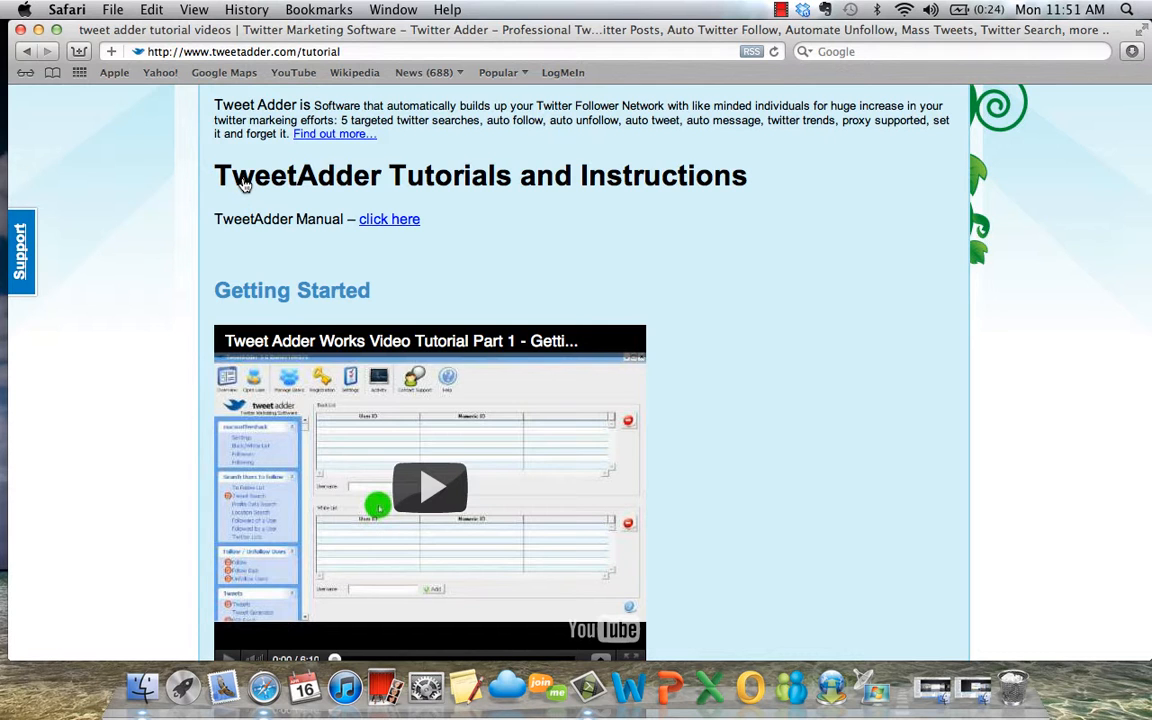
{"action": "scroll", "scroll_direction": "down", "scroll_amount": 3}
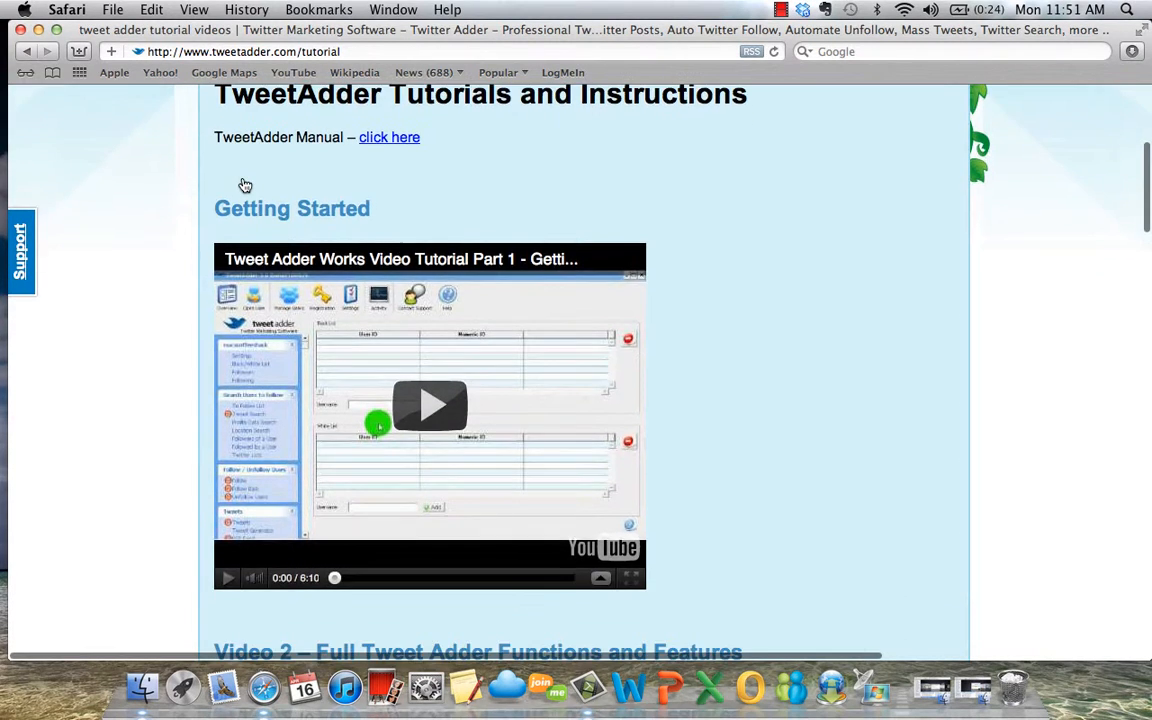
{"action": "scroll", "scroll_direction": "down", "scroll_amount": 3}
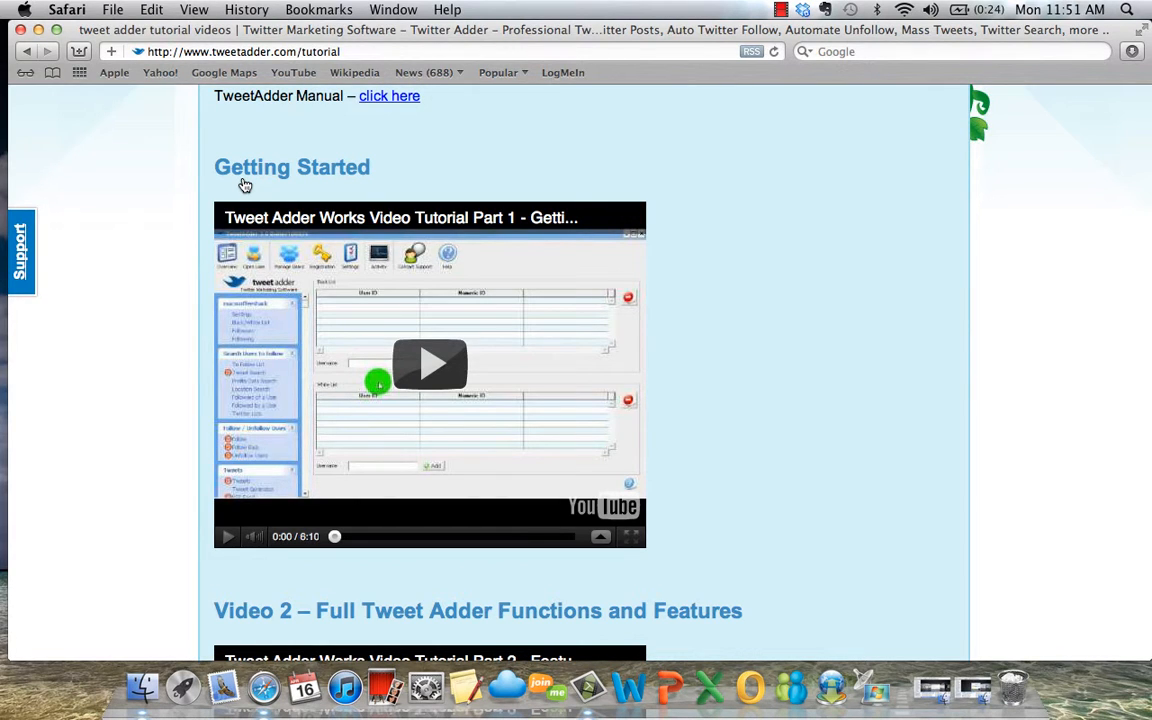
{"action": "mouse_move", "coordinate": [180, 278]}
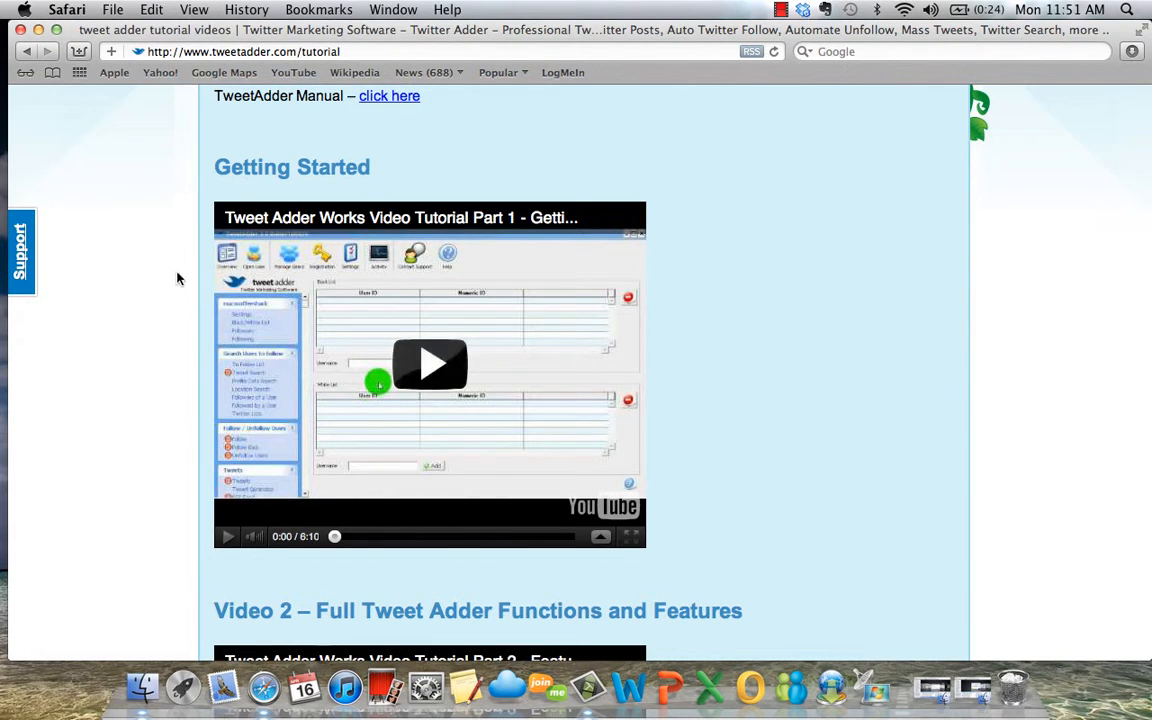
{"action": "mouse_move", "coordinate": [450, 240]}
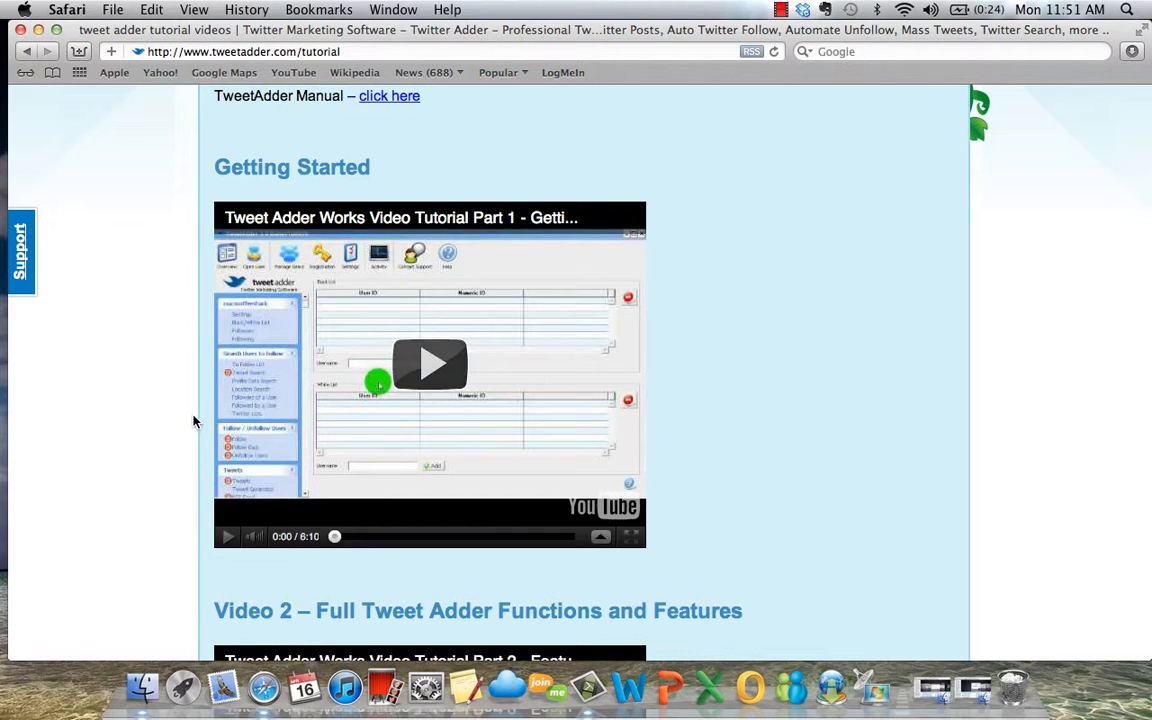
{"action": "scroll", "scroll_direction": "down", "scroll_amount": 3}
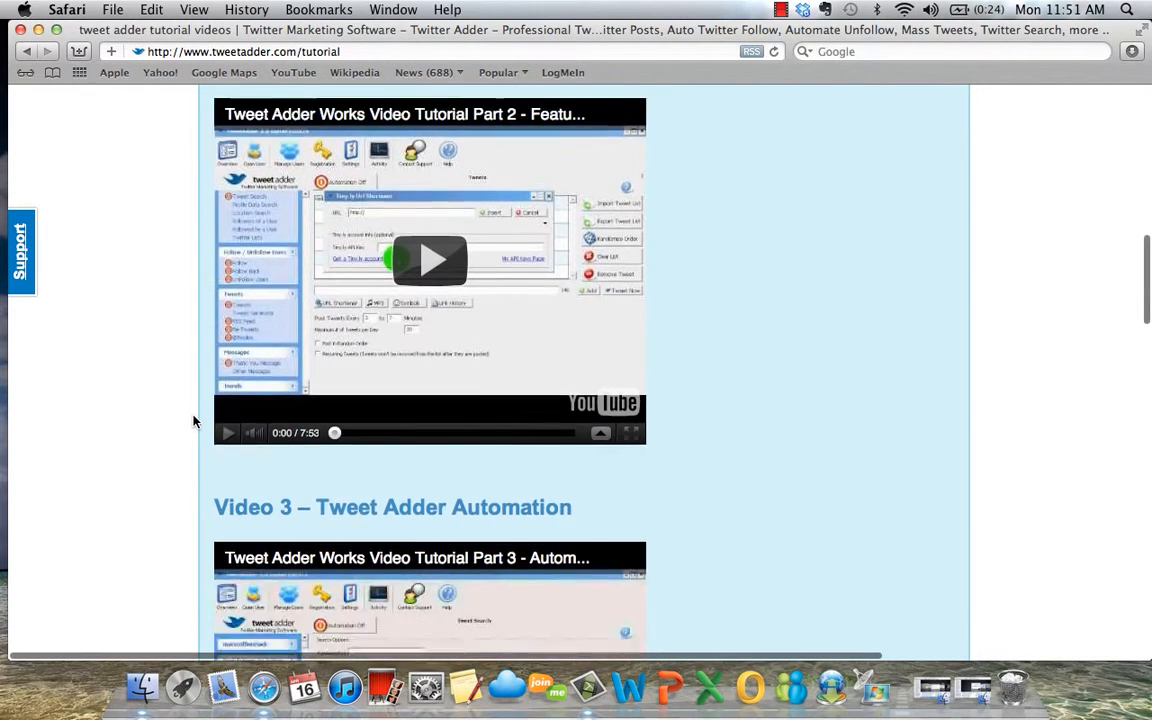
{"action": "scroll", "scroll_direction": "down", "scroll_amount": 3}
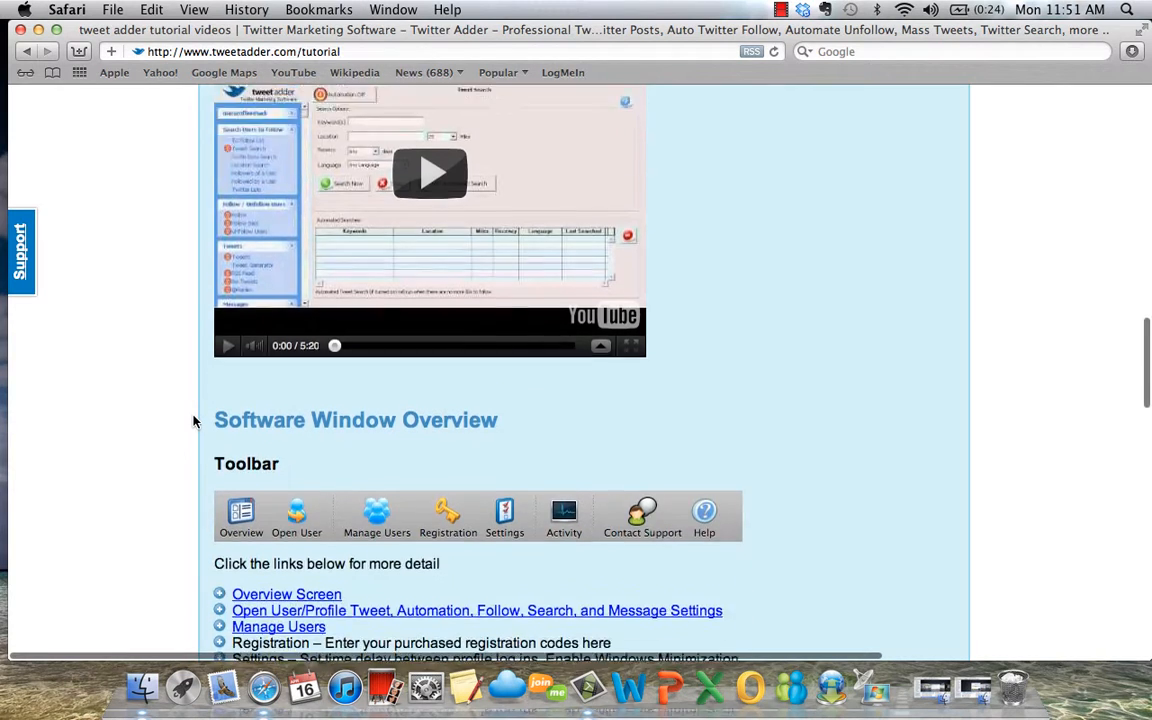
{"action": "scroll", "scroll_direction": "down", "scroll_amount": 3}
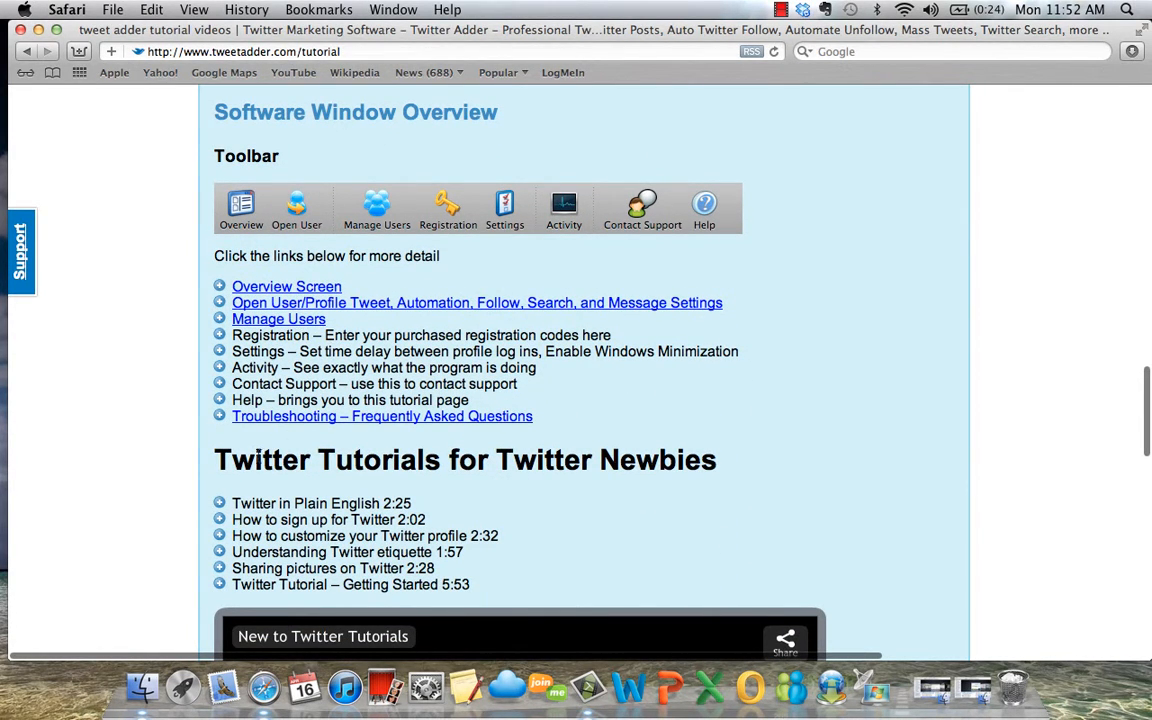
{"action": "scroll", "scroll_direction": "down", "scroll_amount": 3}
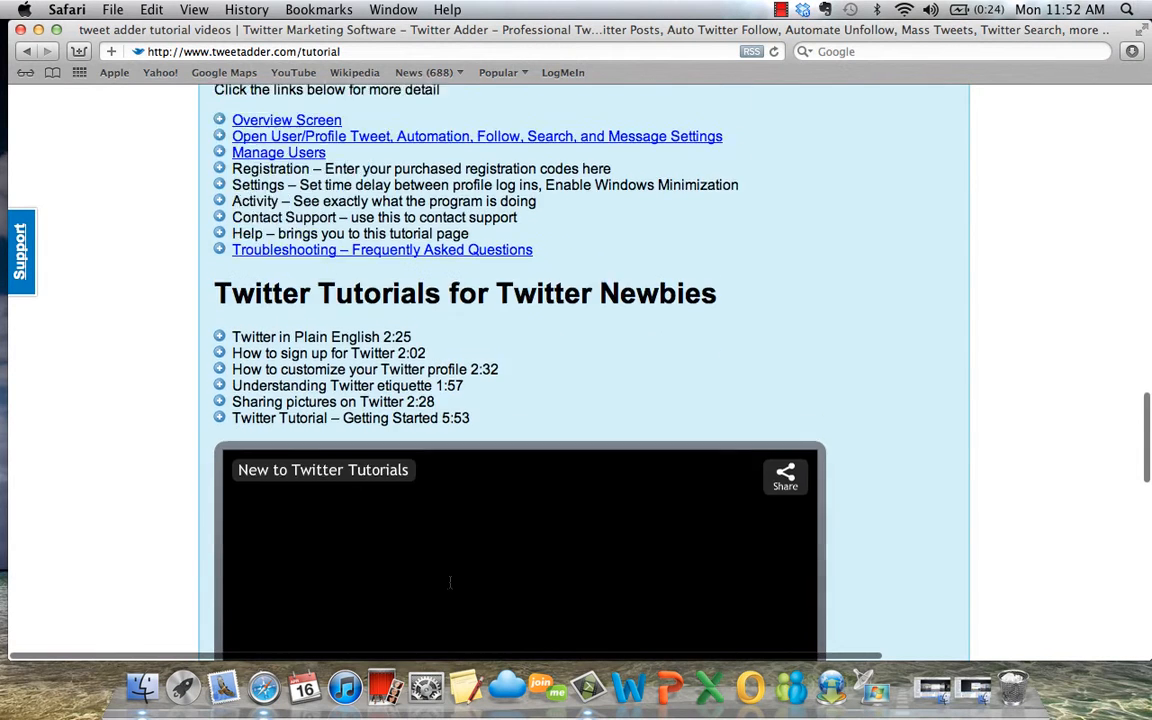
{"action": "scroll", "scroll_direction": "down", "scroll_amount": 3}
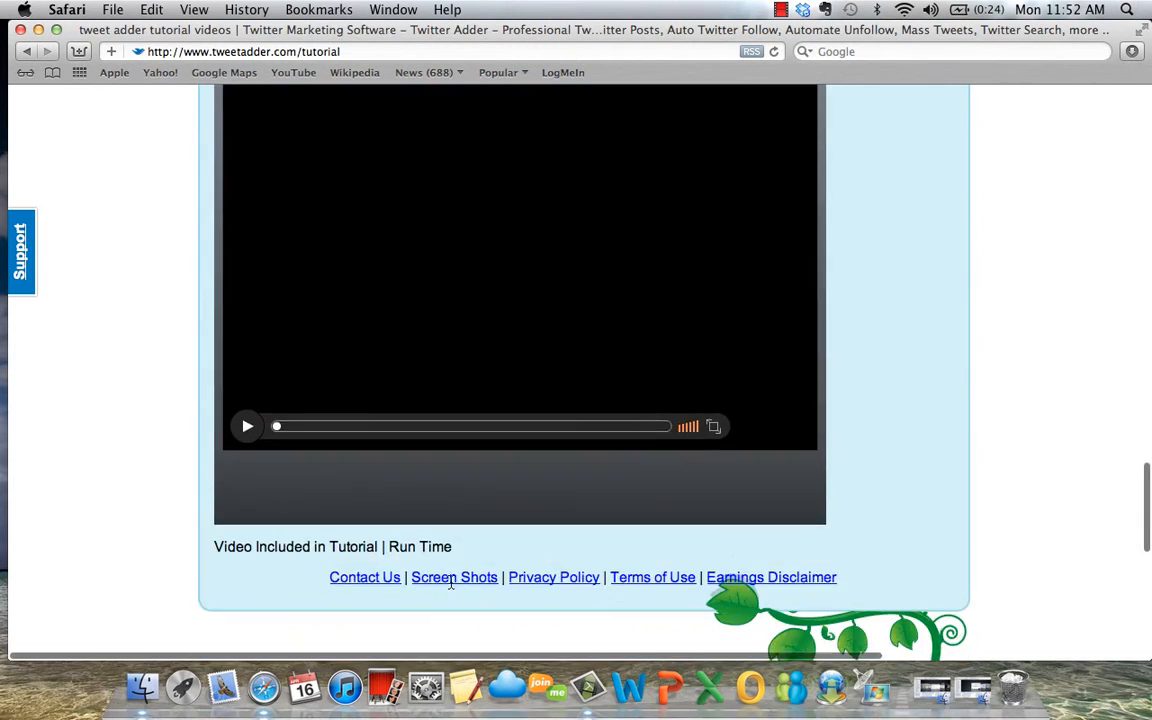
{"action": "scroll", "scroll_direction": "down", "scroll_amount": 3}
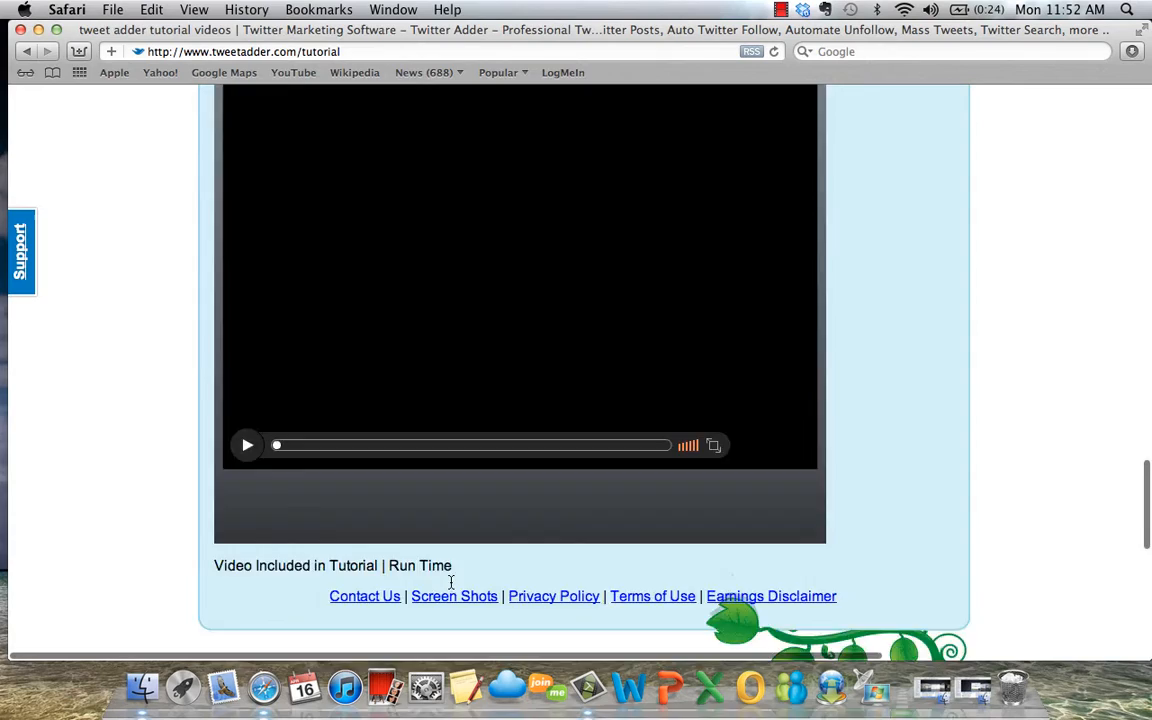
{"action": "scroll", "scroll_direction": "up", "scroll_amount": 3}
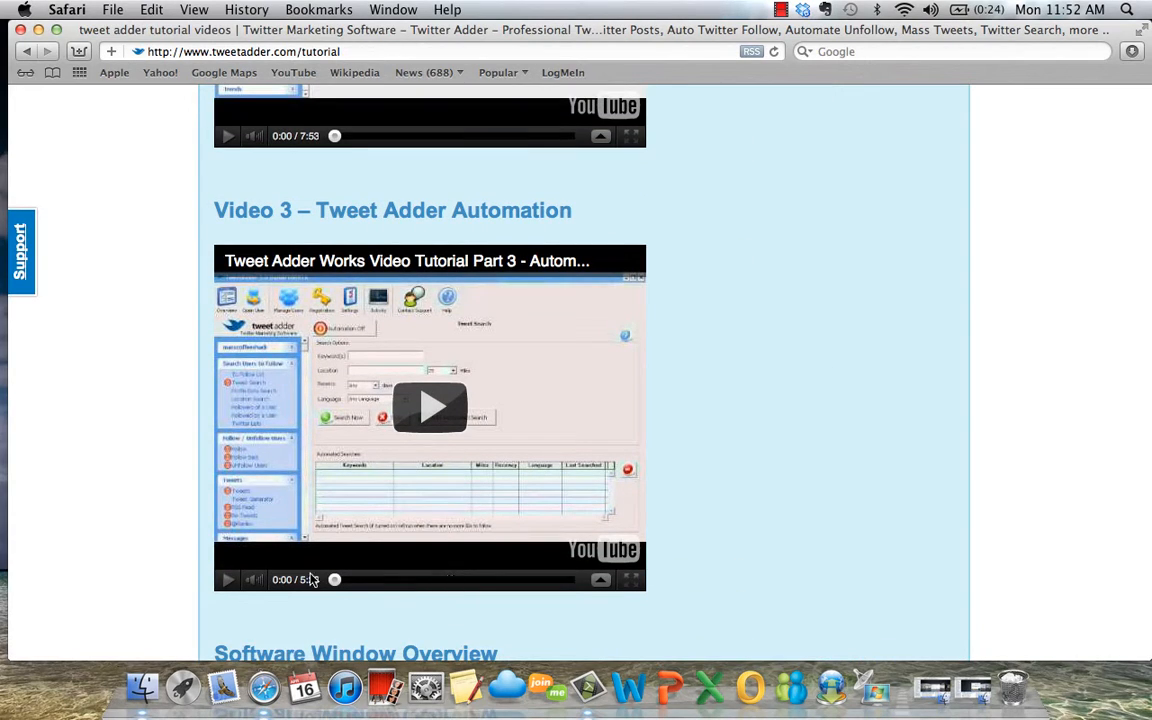
{"action": "scroll", "scroll_direction": "up", "scroll_amount": 3}
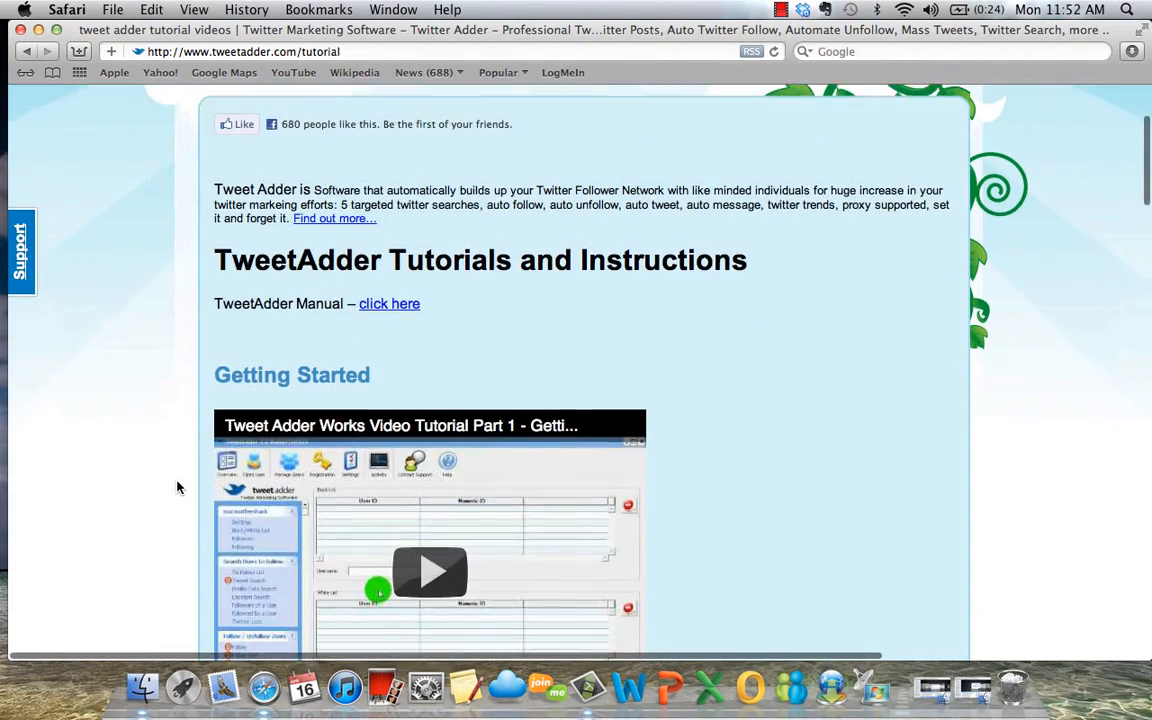
{"action": "scroll", "scroll_direction": "down", "scroll_amount": 3}
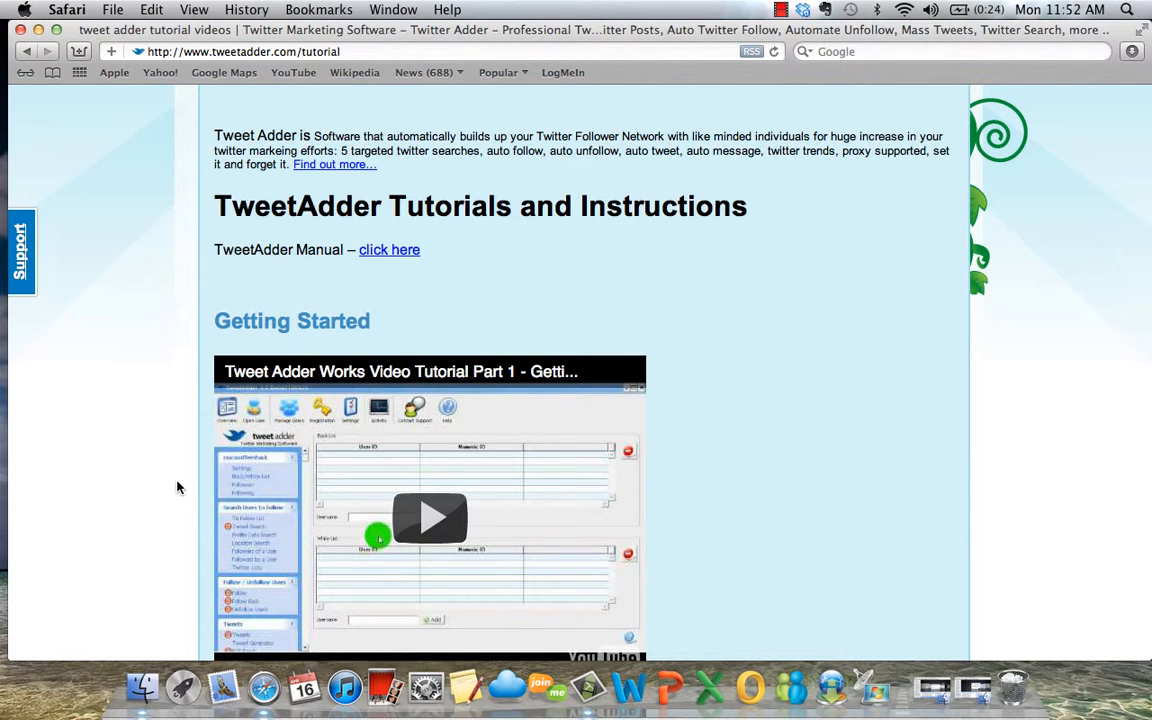
{"action": "scroll", "scroll_direction": "down", "scroll_amount": 3}
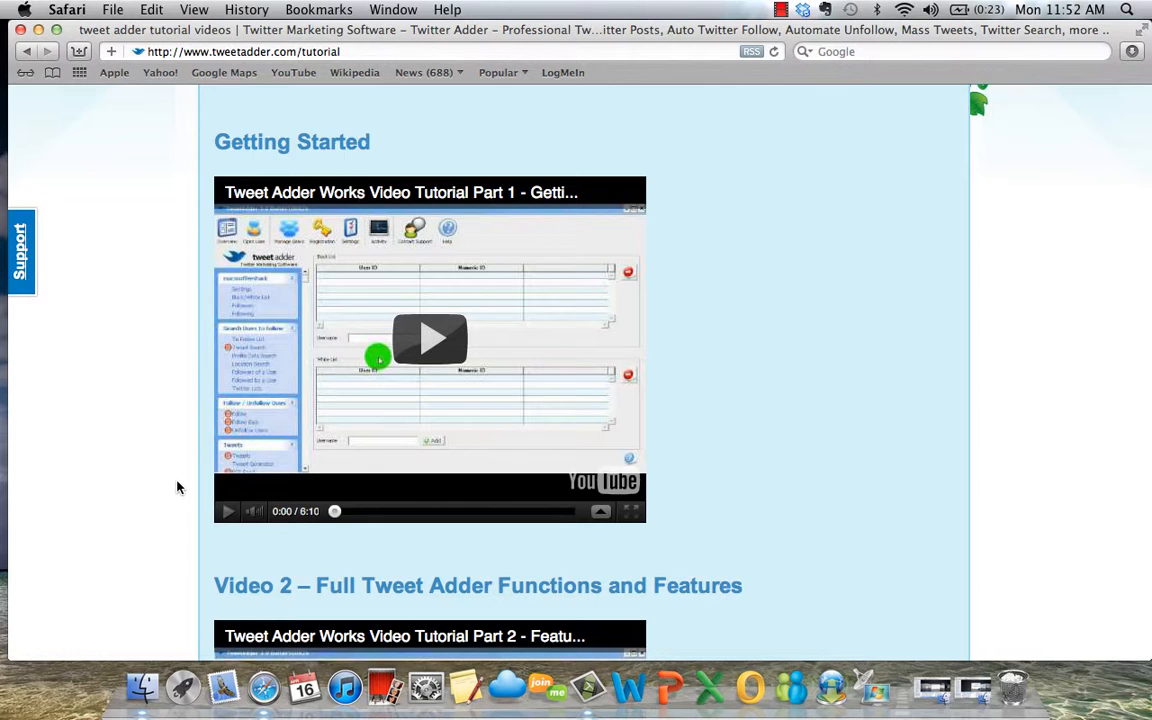
{"action": "mouse_move", "coordinate": [508, 134]}
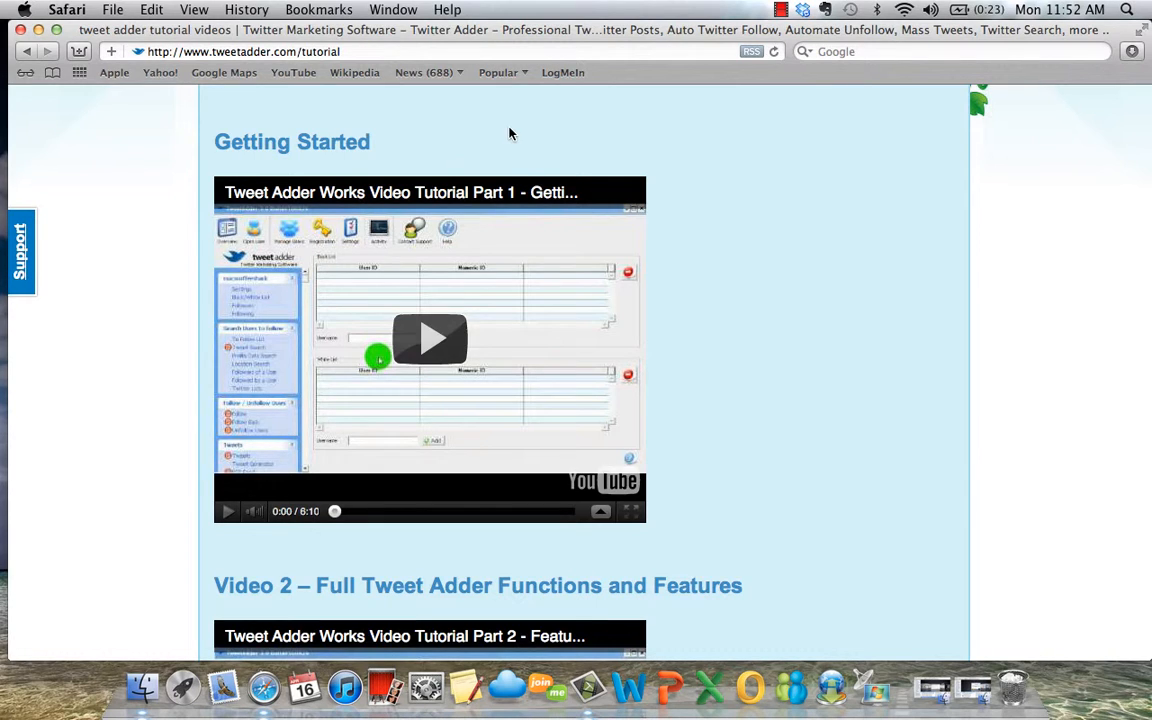
{"action": "mouse_move", "coordinate": [800, 24]}
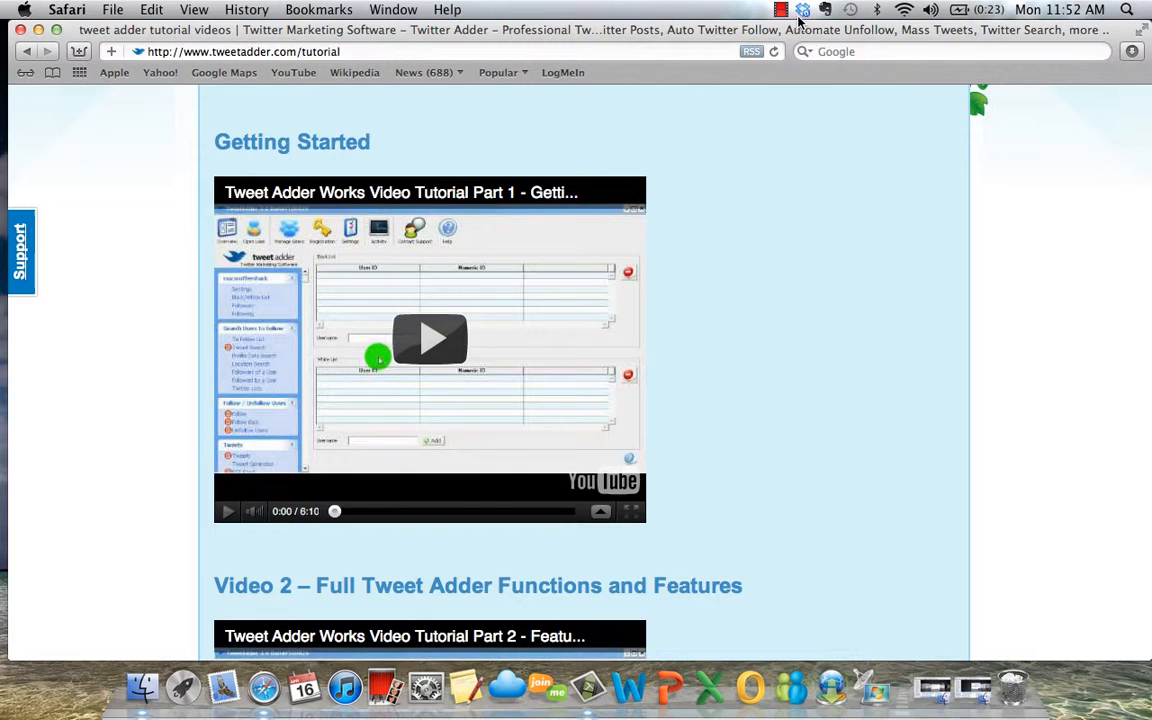